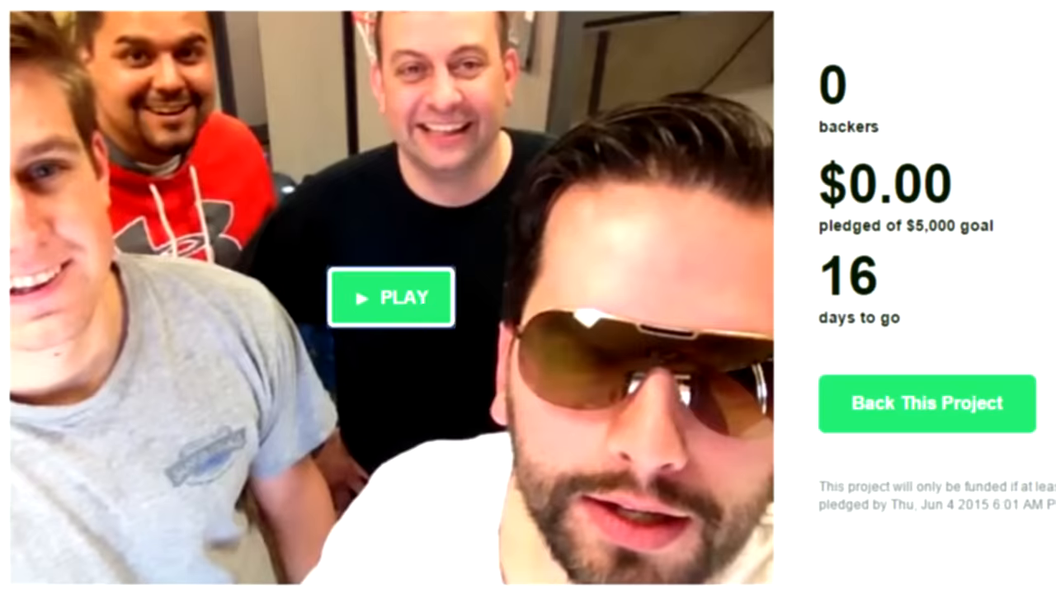
Leave the $5,000 Kickstarter page for the creators' YouTube channel feed of GatorPoon uploads.
click(390, 297)
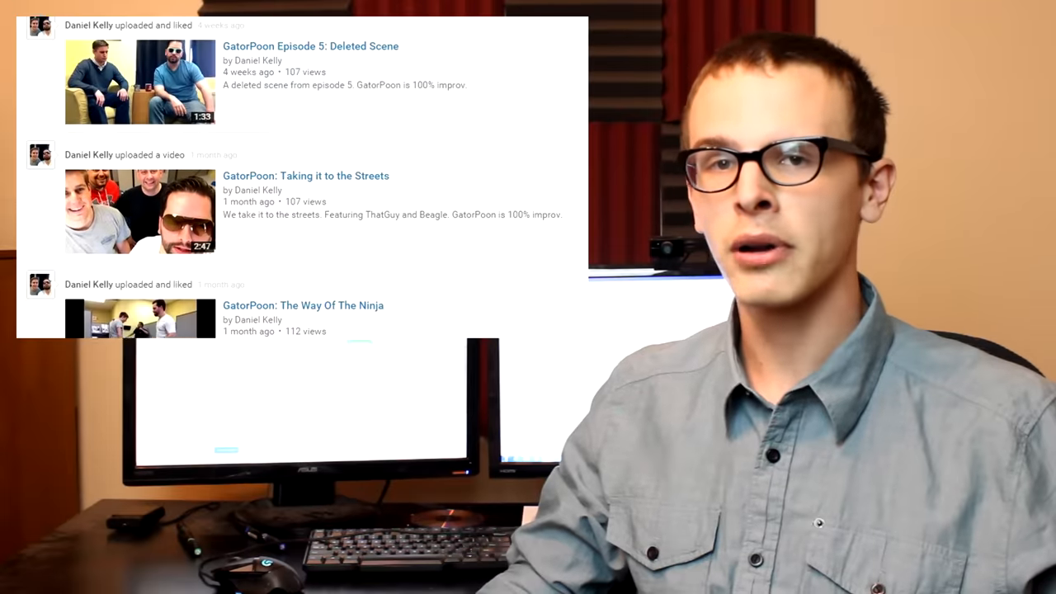
Scroll the GatorPoon feed down to older uploads through Episode 3: Gator at the Gate.
scroll(down, 3)
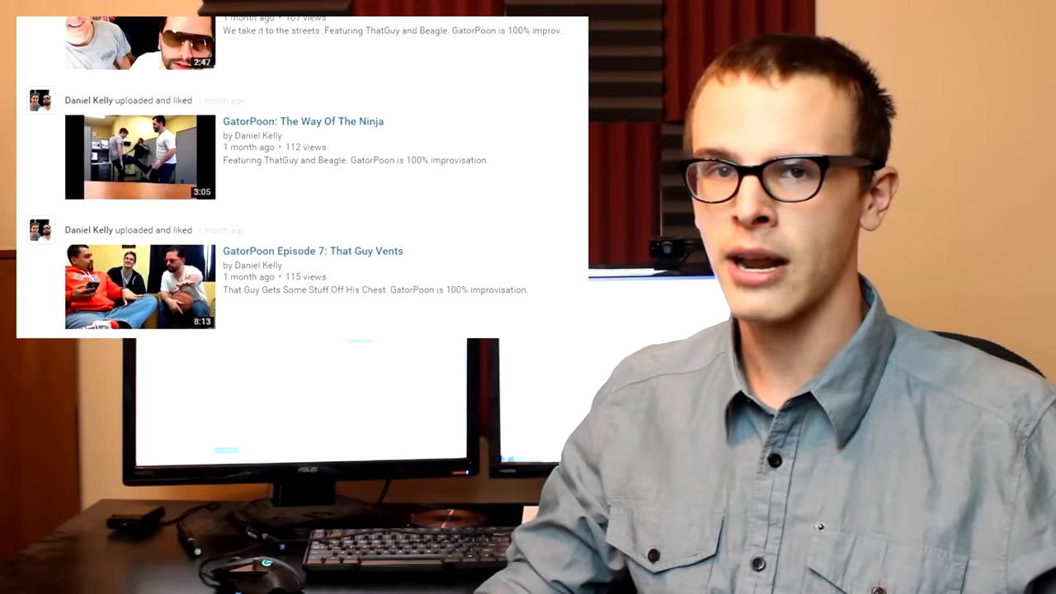
scroll(down, 3)
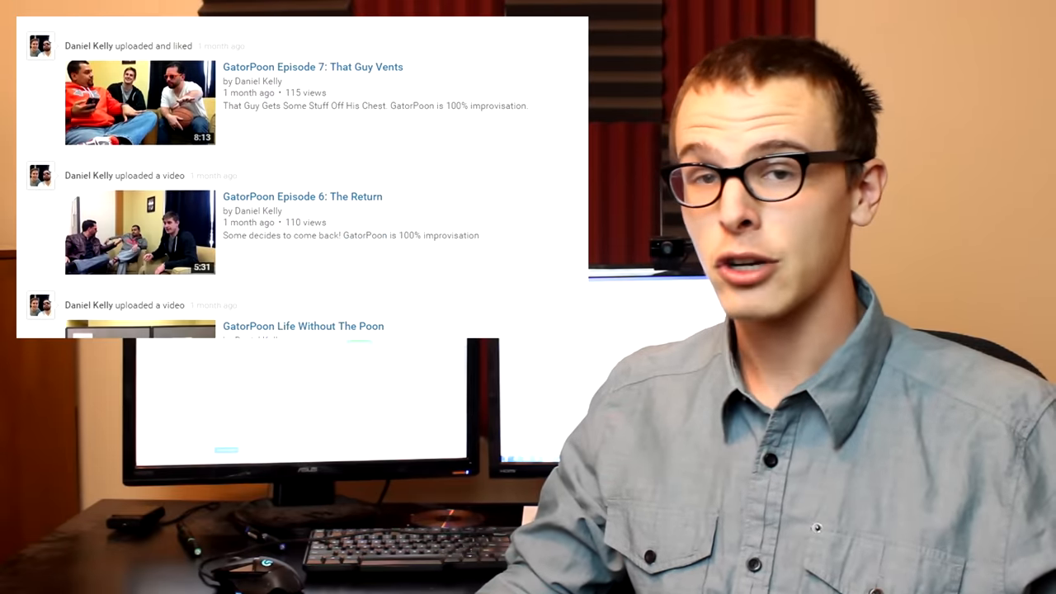
scroll(down, 3)
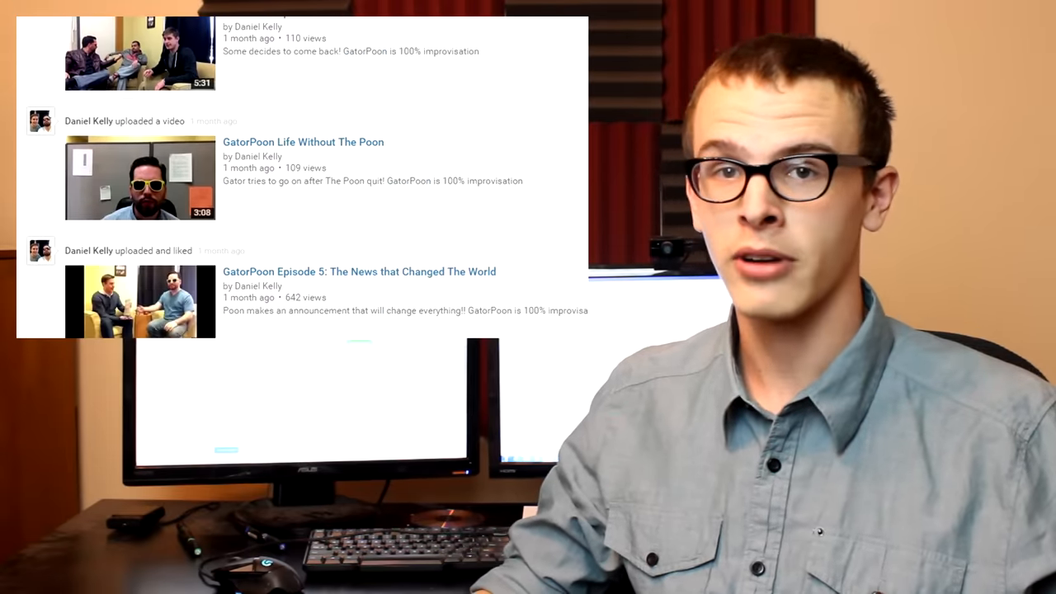
scroll(down, 3)
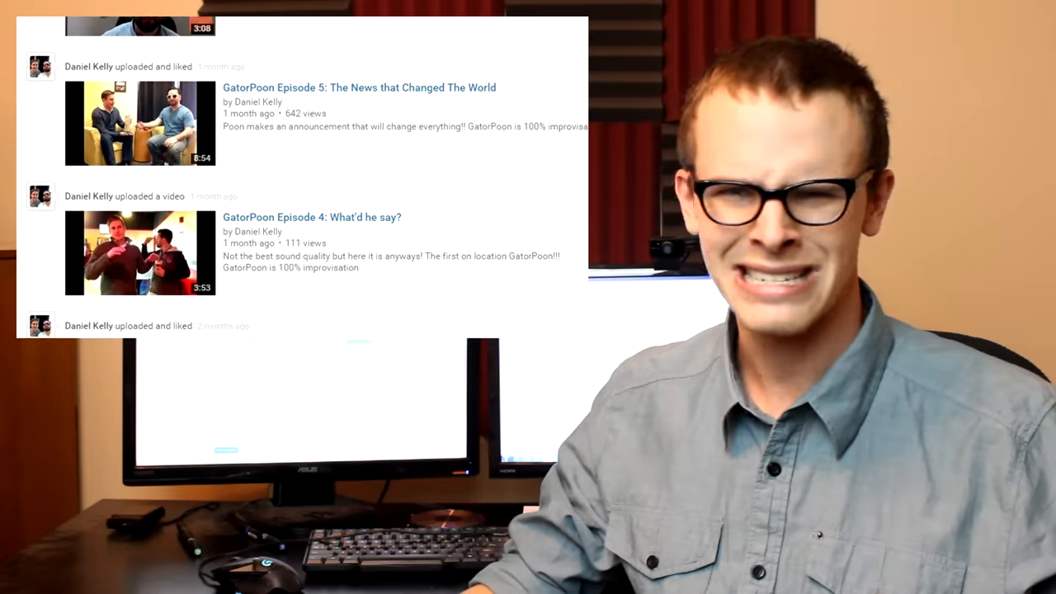
scroll(down, 3)
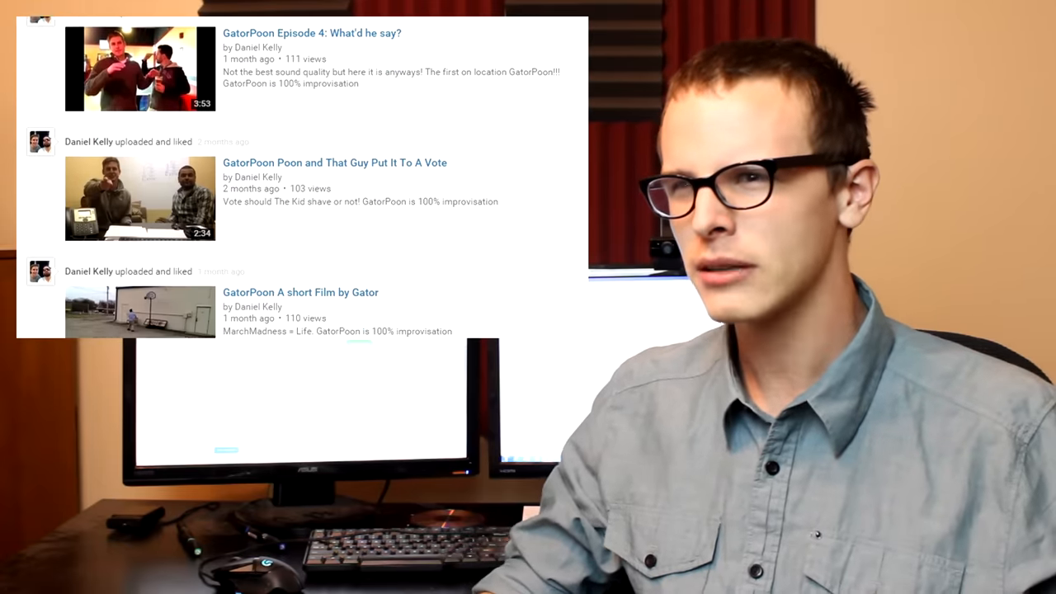
scroll(down, 3)
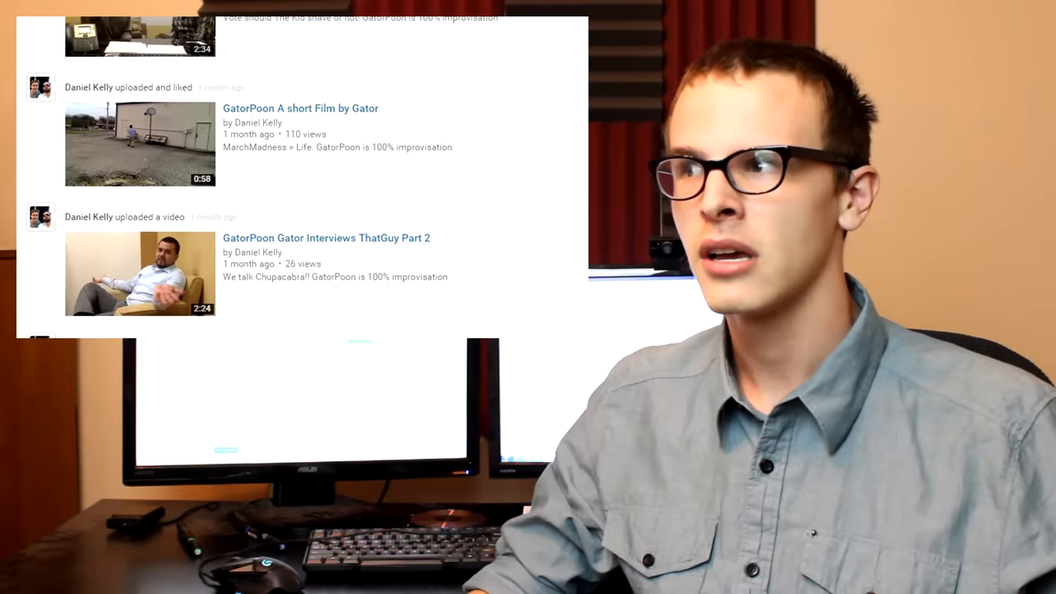
scroll(down, 3)
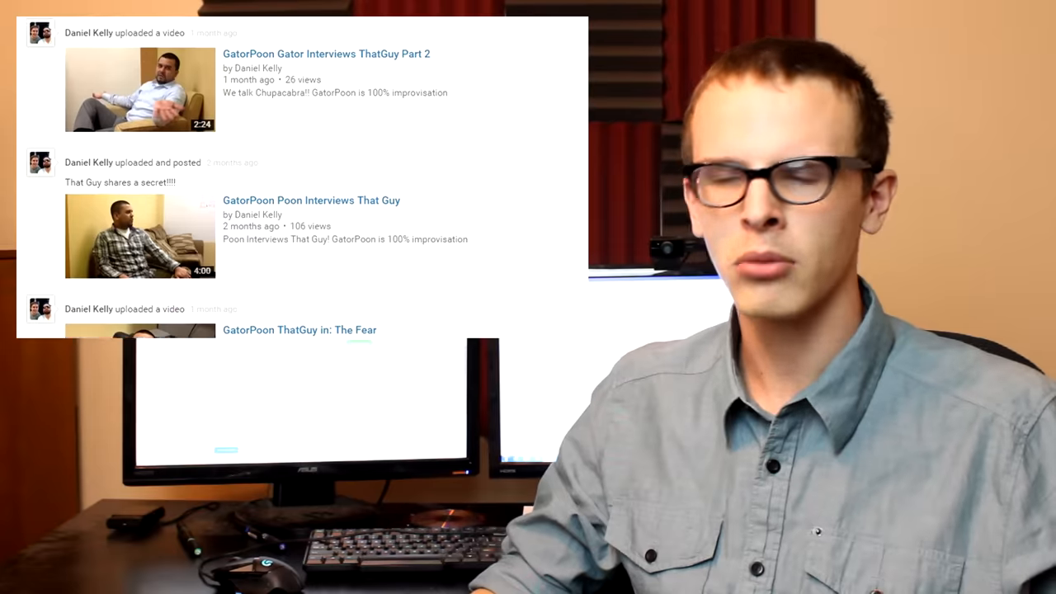
scroll(down, 3)
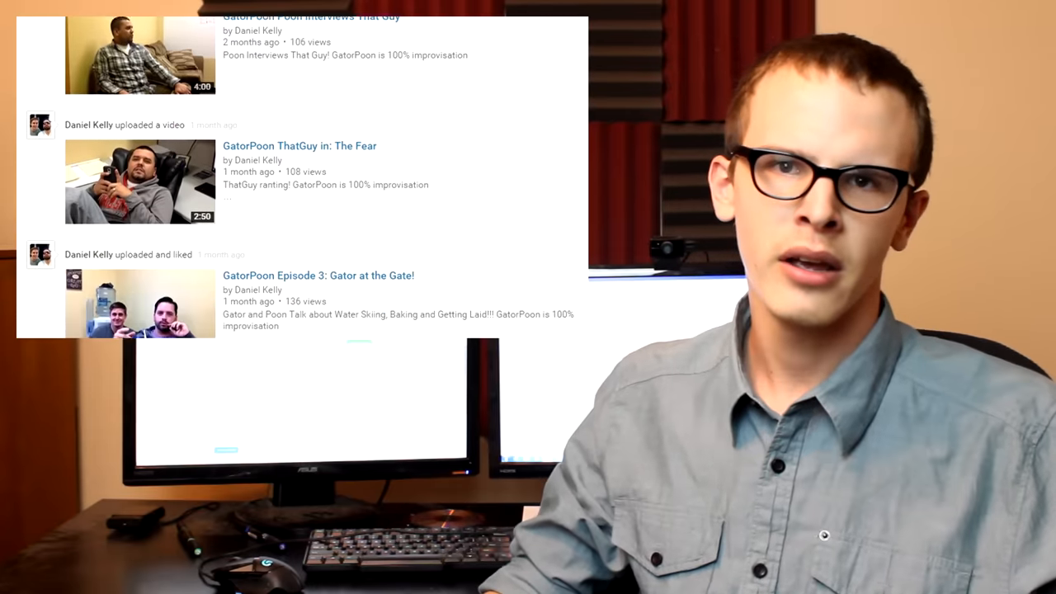